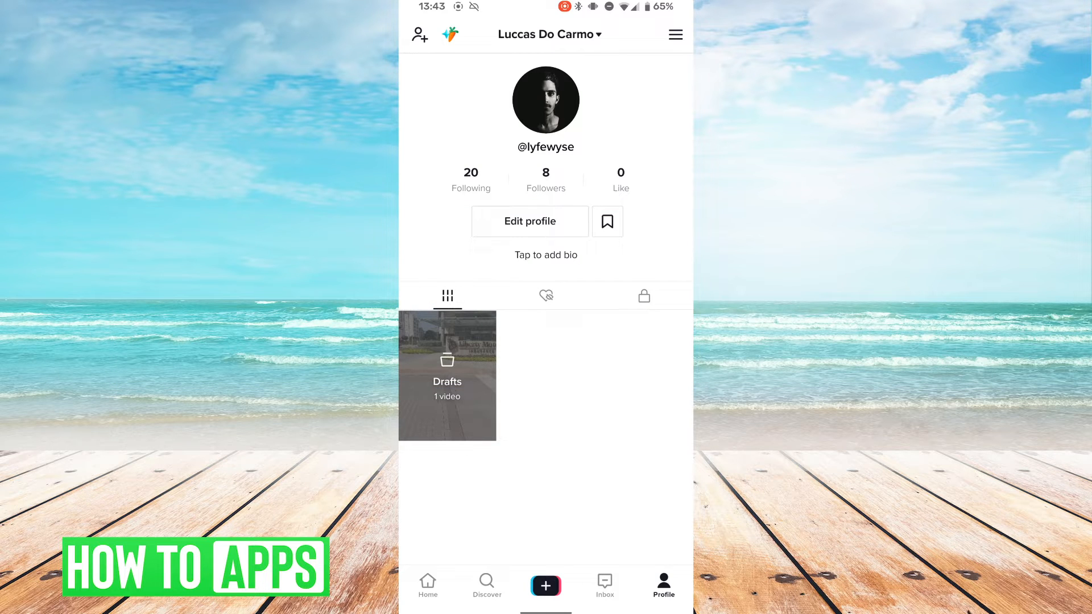
Open the building video draft from Drafts, then exit to the home screen
{"action": "left_click", "coordinate": [447, 375]}
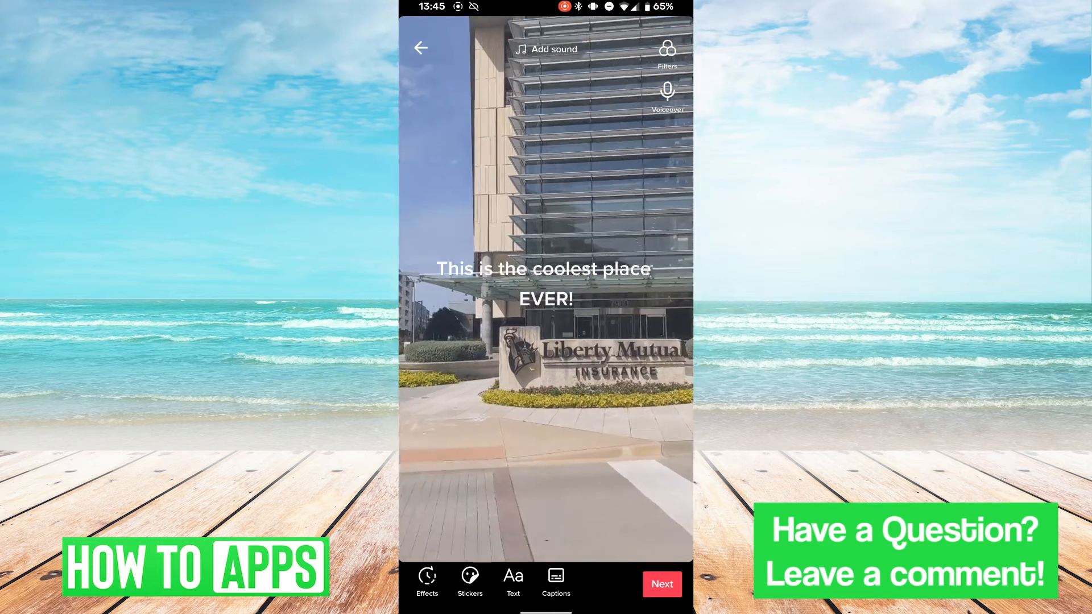
{"action": "left_click", "coordinate": [421, 47]}
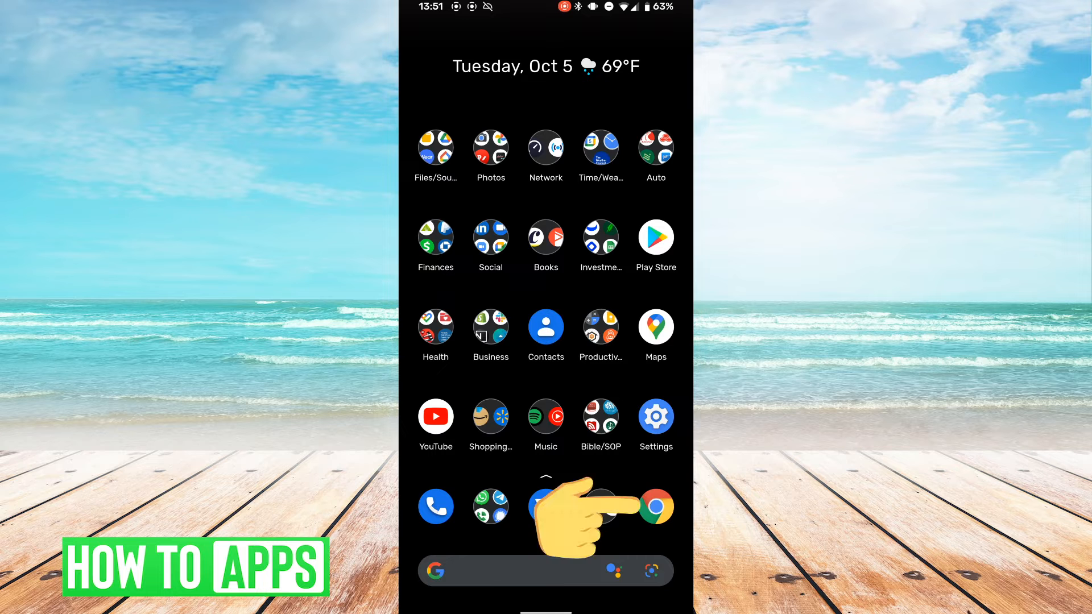
Enter 'This is the coolest place ever!!' on ttsmp3.com with the British English / Brian voice
{"action": "left_click", "coordinate": [655, 506]}
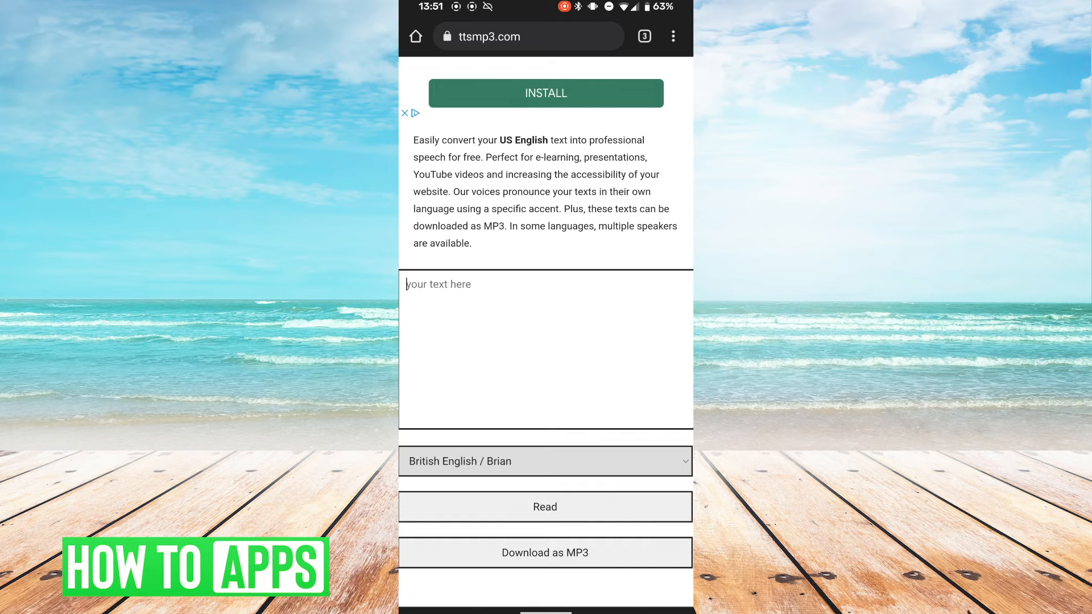
{"action": "type", "text": "This is the coolest place ever!!"}
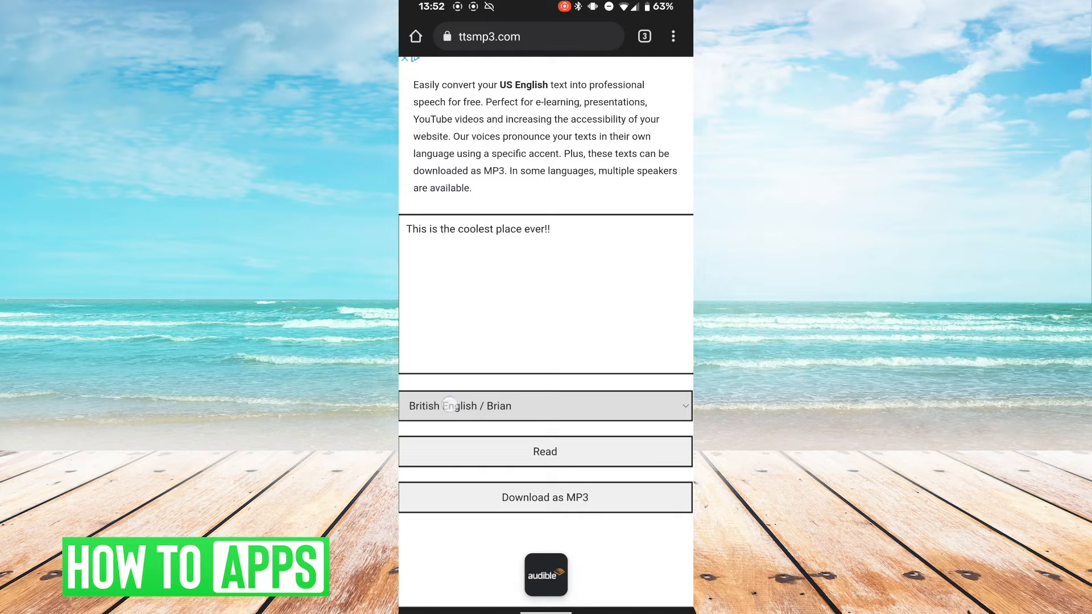
{"action": "left_click", "coordinate": [545, 406]}
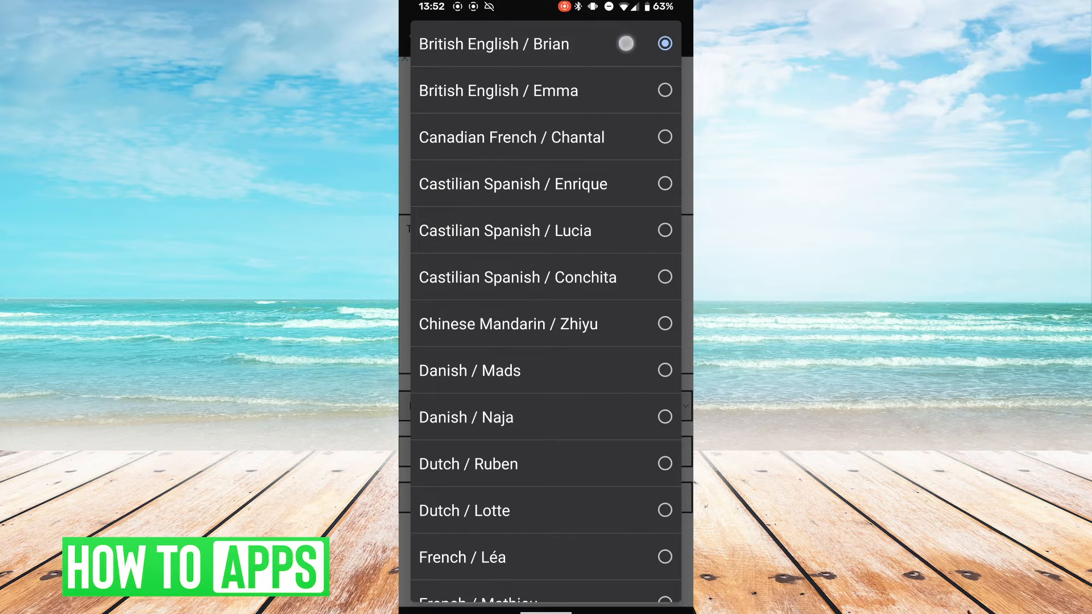
{"action": "left_click", "coordinate": [494, 44]}
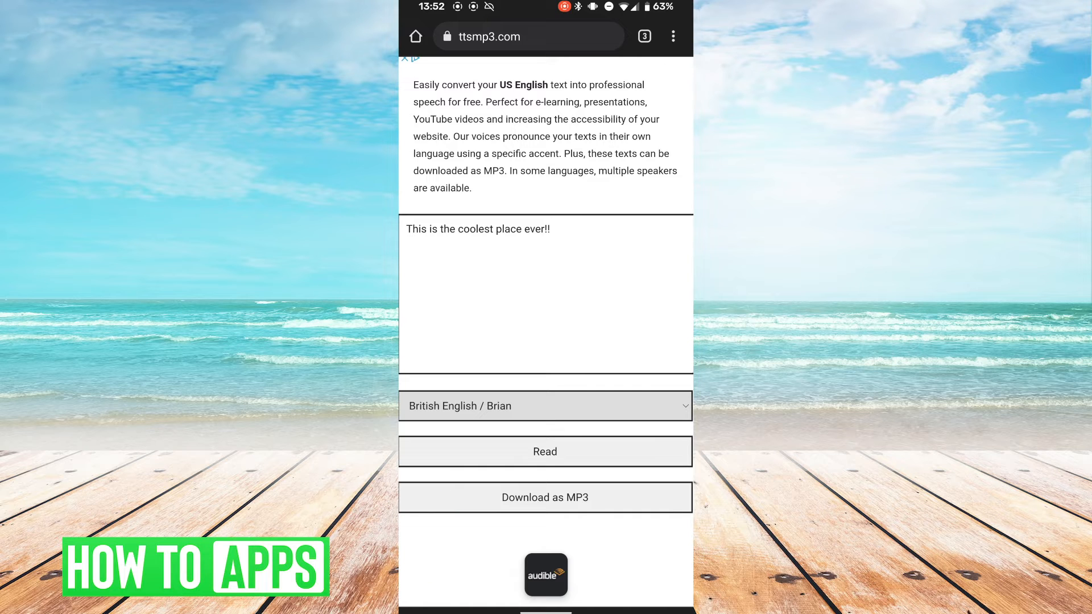
Return home and open YouCut - Video Editor & Maker from the Play Store
{"action": "key", "text": "Home"}
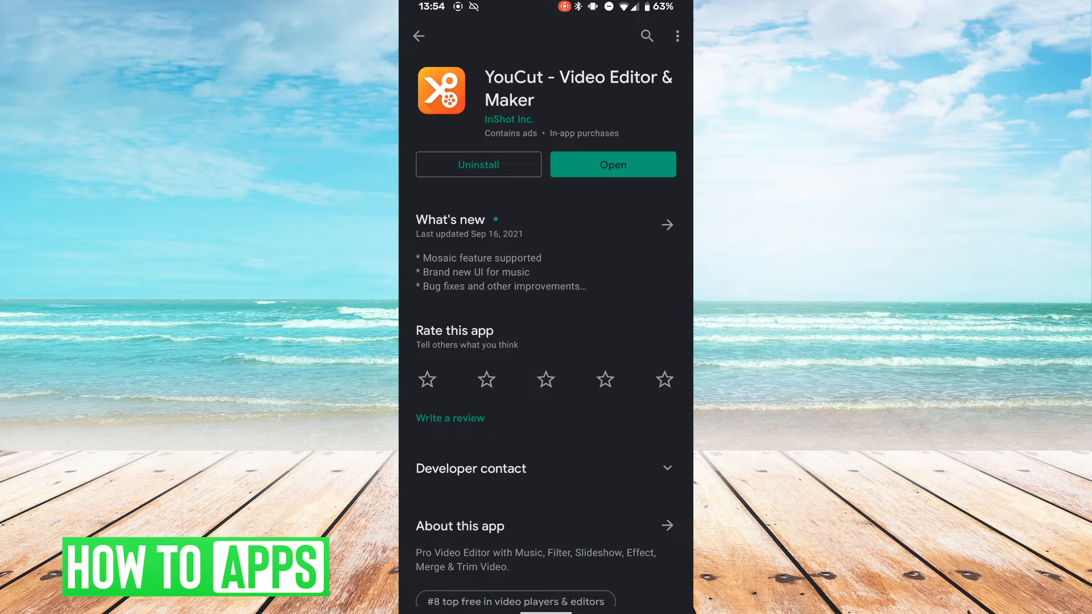
{"action": "left_click", "coordinate": [612, 164]}
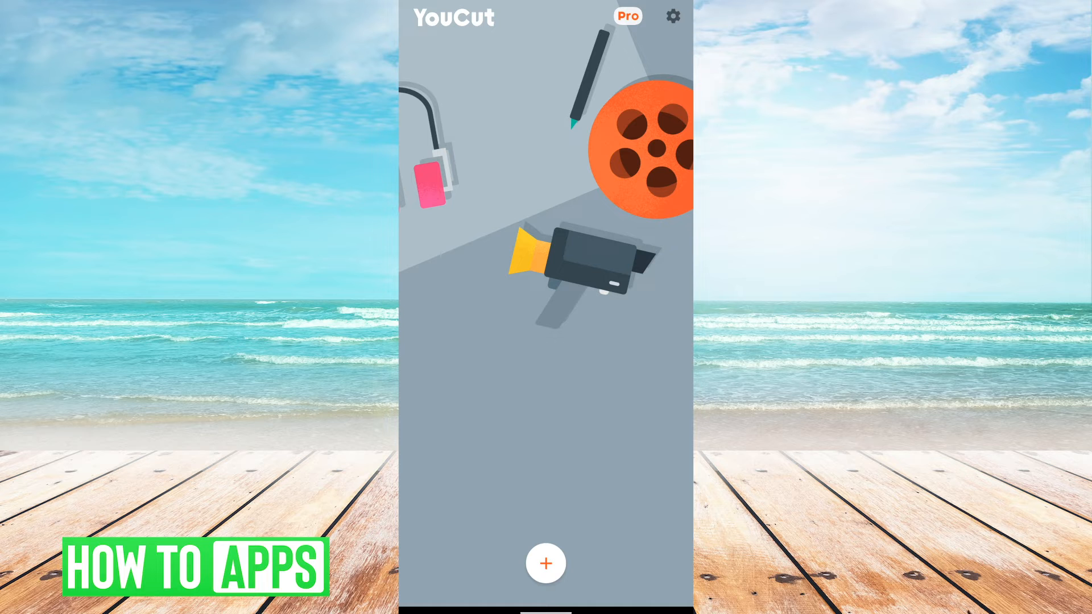
Create a new YouCut project and import the 0:36 building clip
{"action": "left_click", "coordinate": [545, 563]}
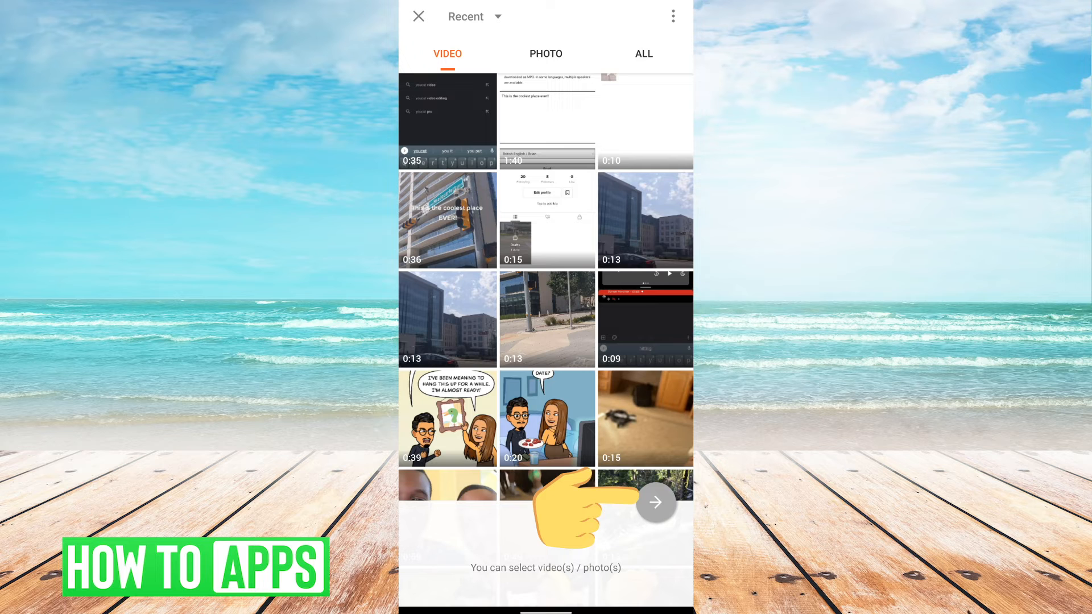
{"action": "left_click", "coordinate": [447, 220]}
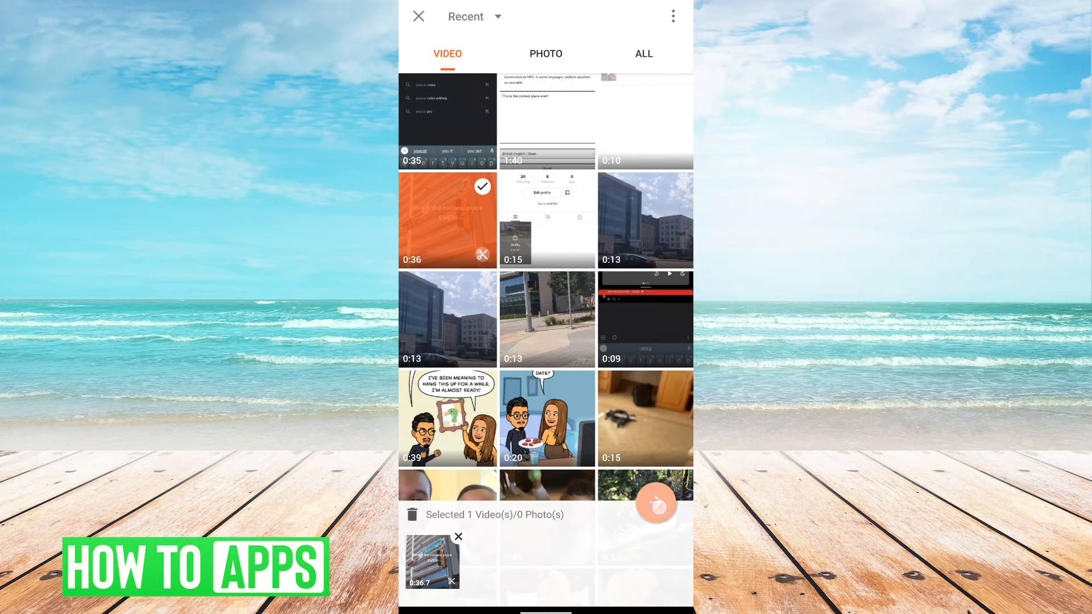
{"action": "left_click", "coordinate": [653, 503]}
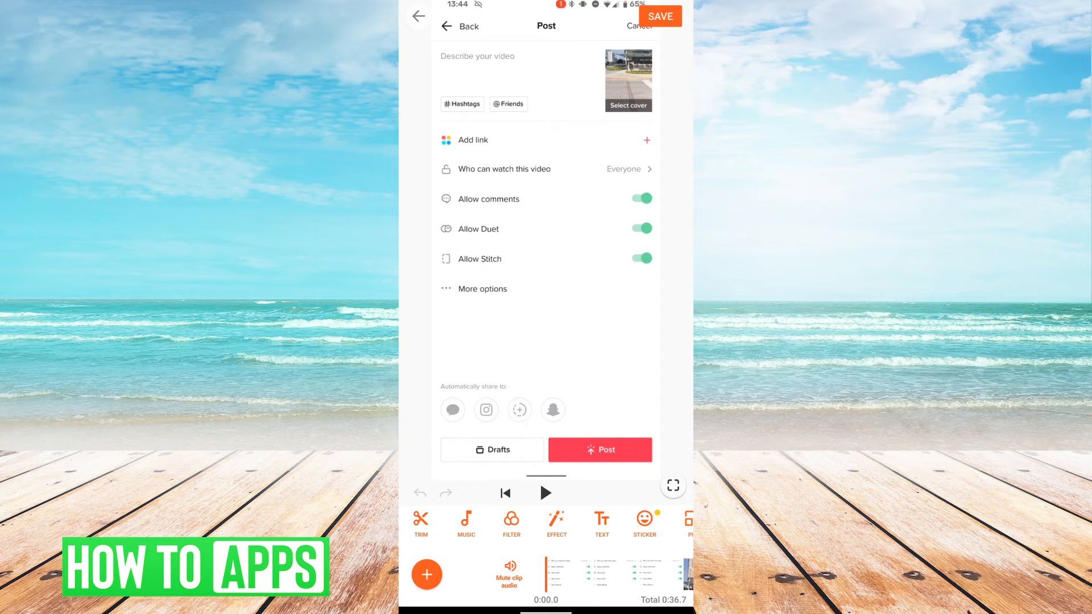
Add the 64893 MP3 from My Music as a 1.9-second audio track
{"action": "left_click", "coordinate": [466, 524]}
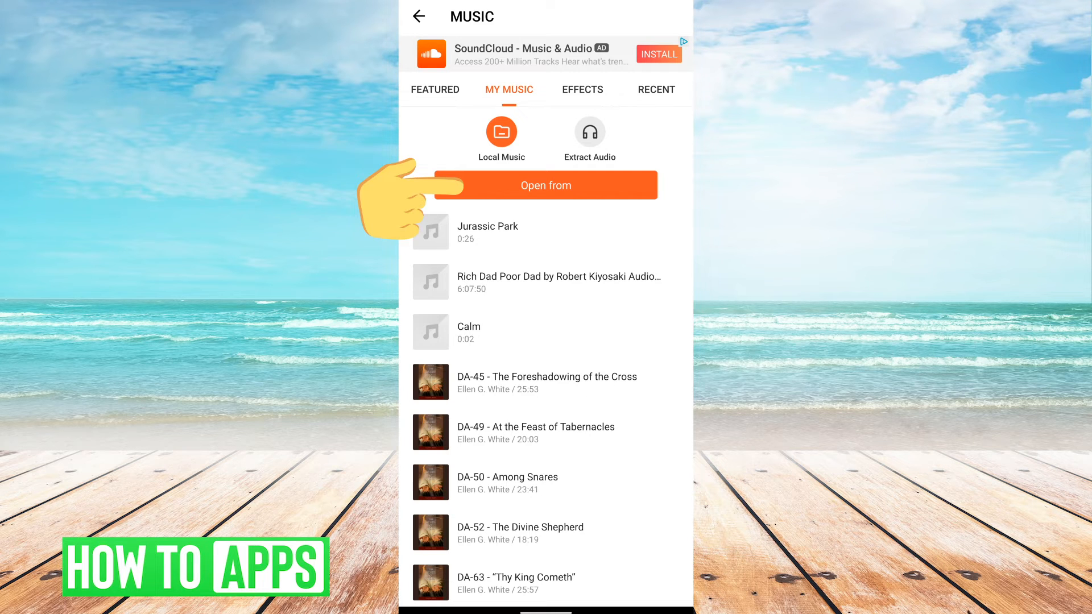
{"action": "left_click", "coordinate": [545, 185]}
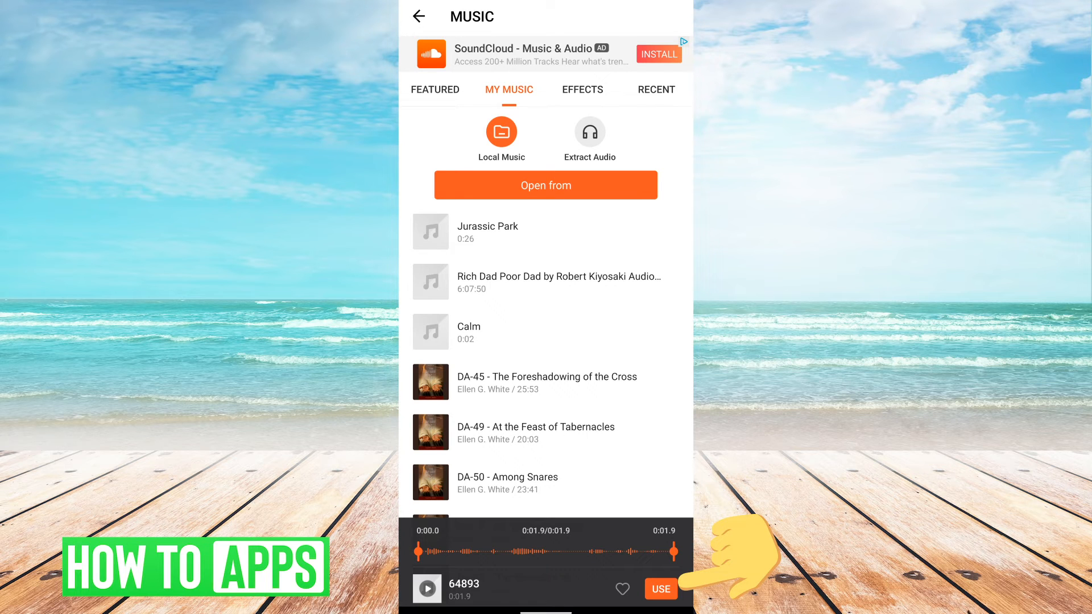
{"action": "left_click", "coordinate": [659, 588]}
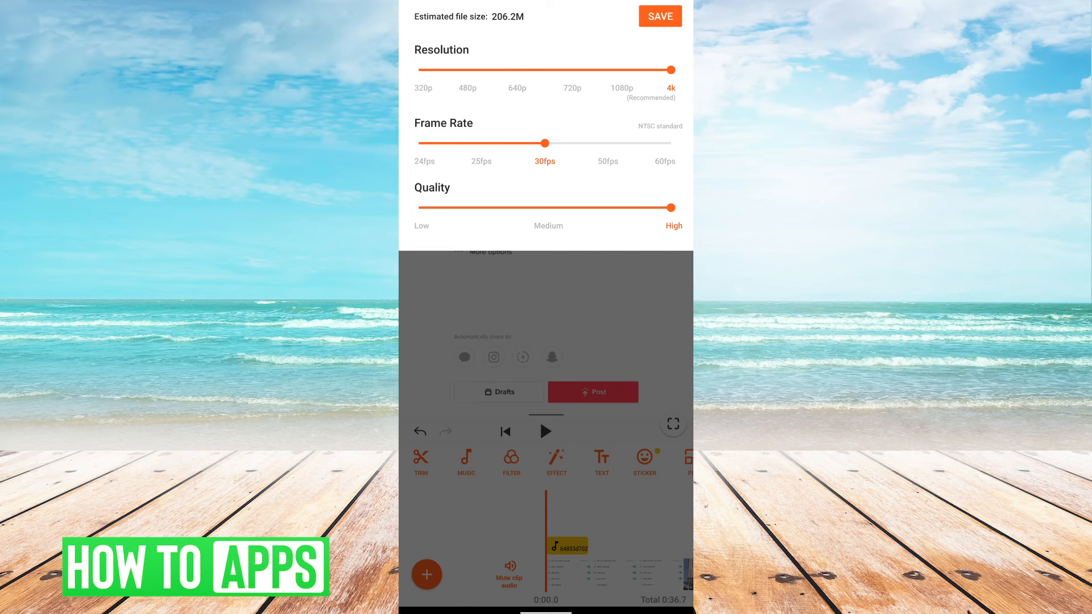
Lower the export resolution from 4K to 1080p and save the video
{"action": "left_click_drag", "start_coordinate": [671, 69], "coordinate": [620, 69]}
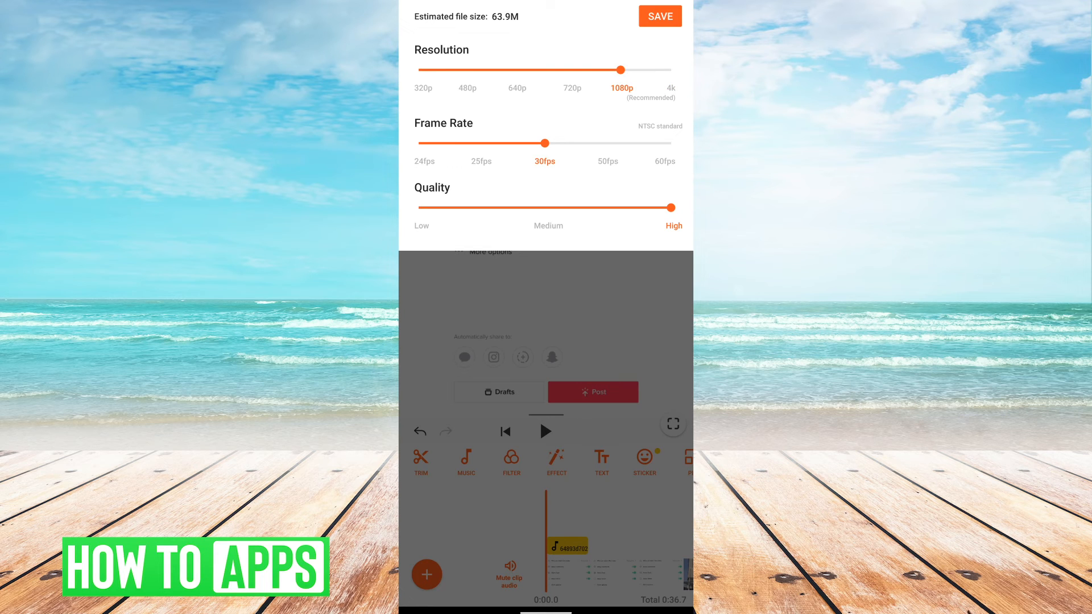
{"action": "left_click", "coordinate": [658, 15]}
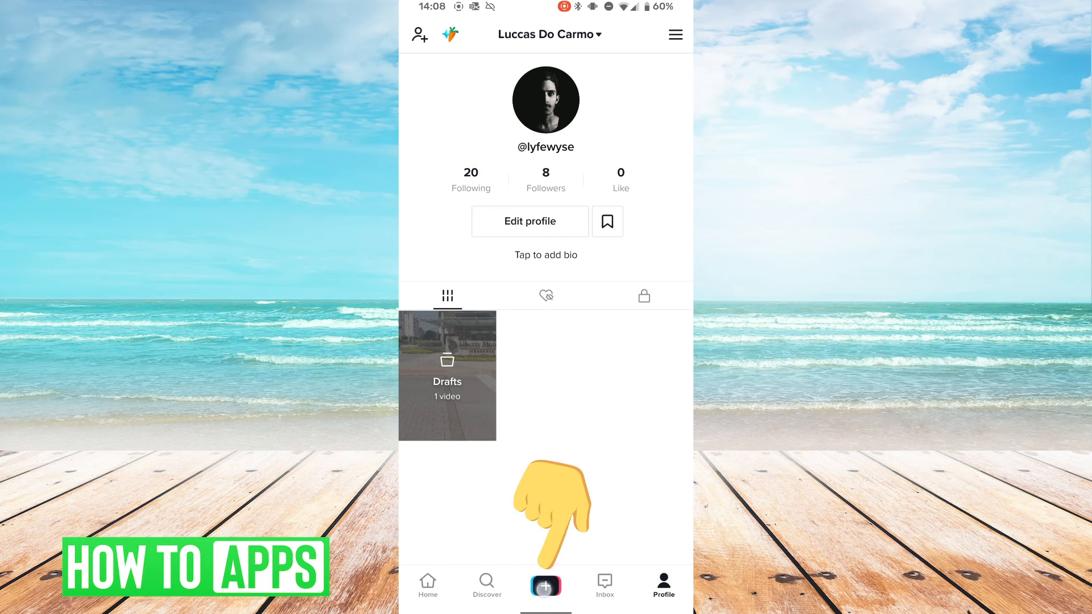
Upload the exported building video to TikTok and continue past trimming
{"action": "left_click", "coordinate": [545, 584]}
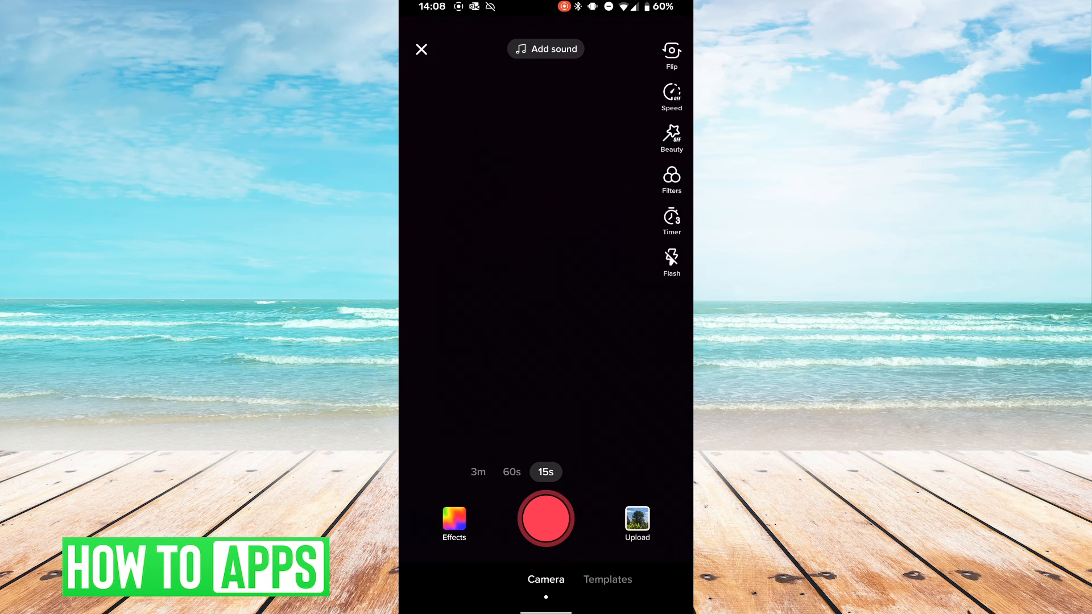
{"action": "left_click", "coordinate": [637, 518]}
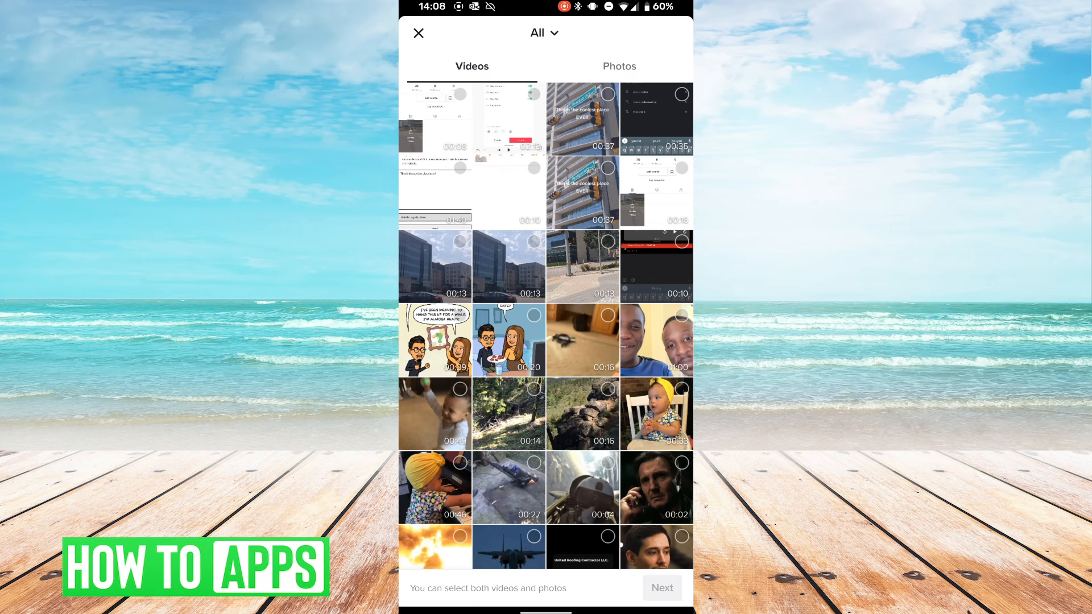
{"action": "left_click", "coordinate": [582, 191]}
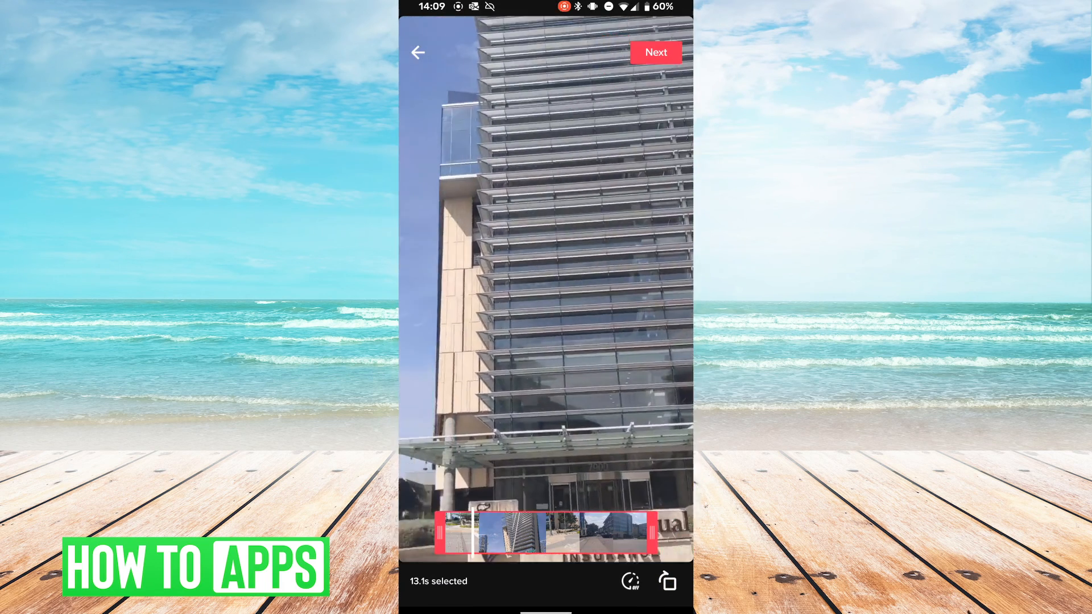
{"action": "left_click", "coordinate": [417, 53]}
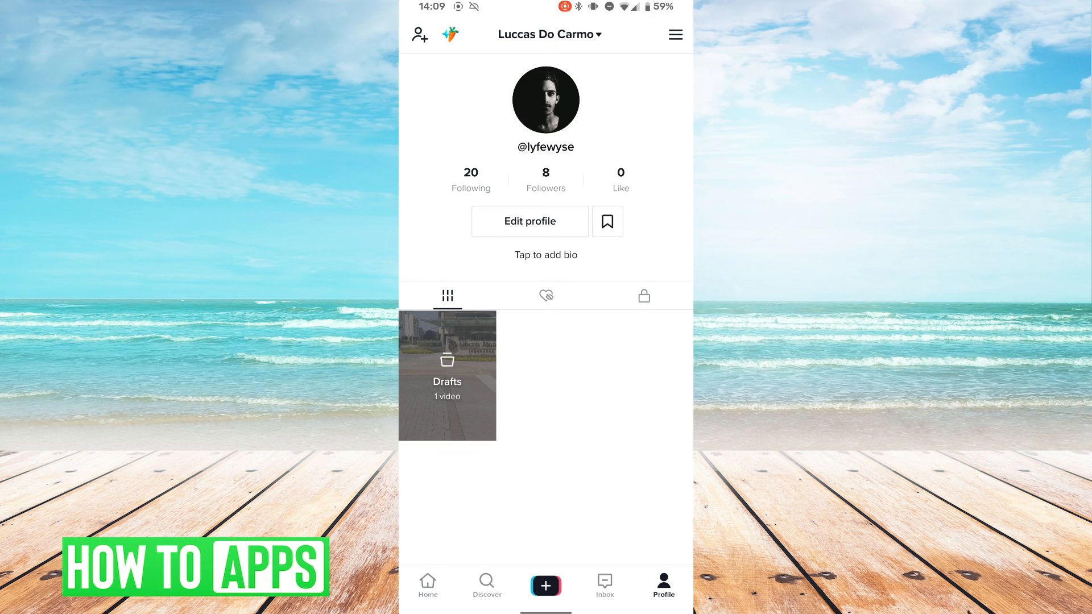